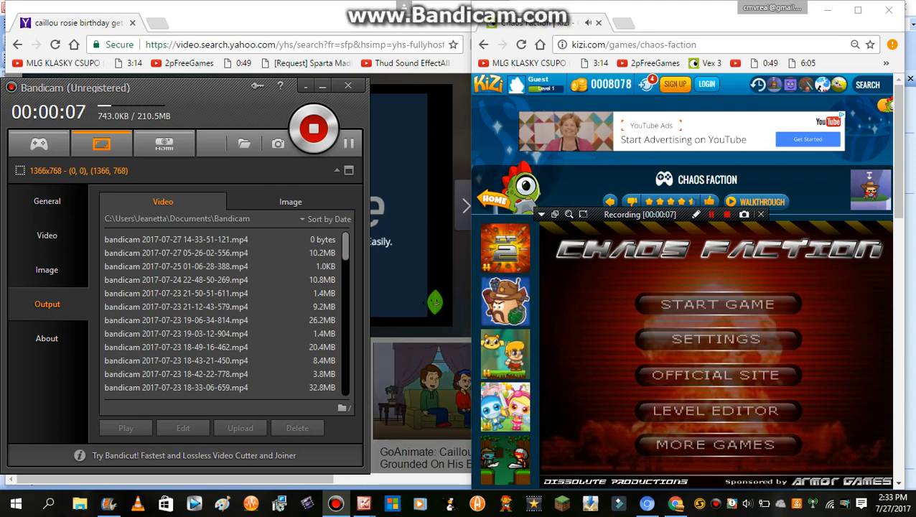
# - Start a new game and choose Deathmatch mode, reaching the player selection screen
pyautogui.click(718, 304)
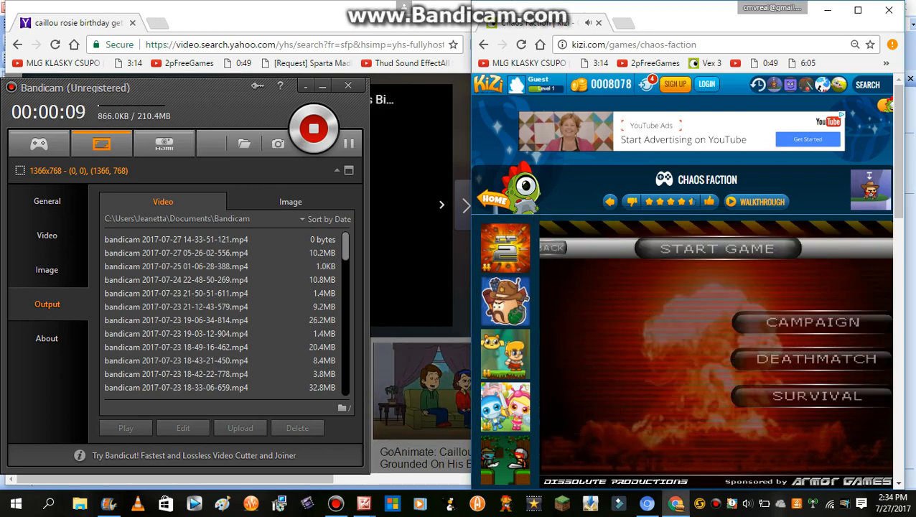
pyautogui.click(813, 358)
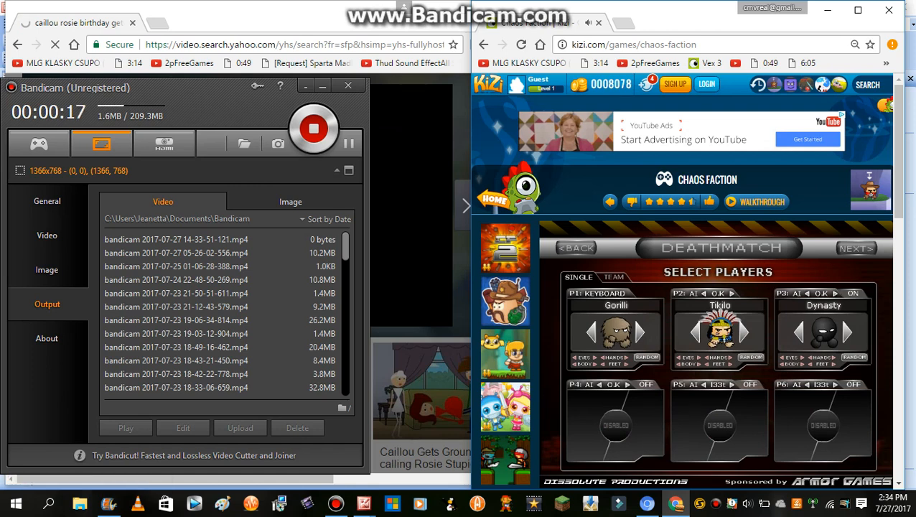
# - Set the second fighter to Cowboy and cycle the third fighter to Mr. Smith
pyautogui.click(752, 330)
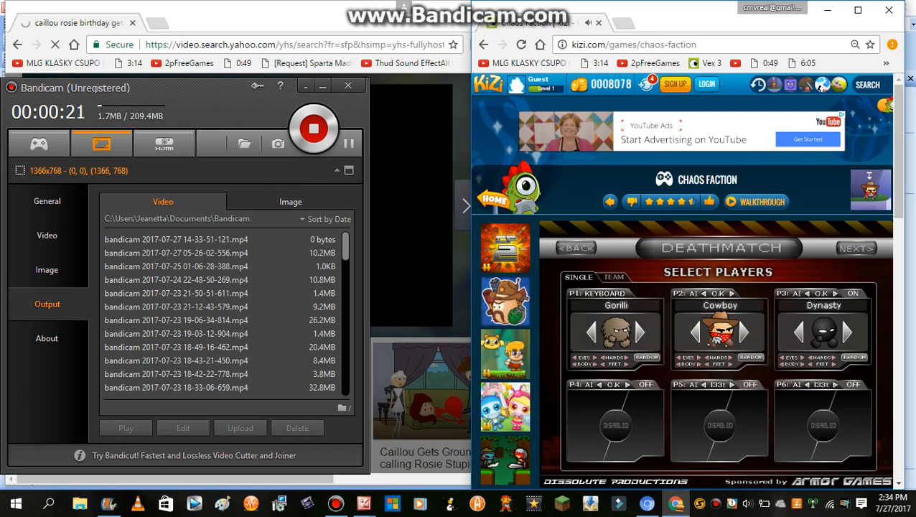
pyautogui.click(853, 329)
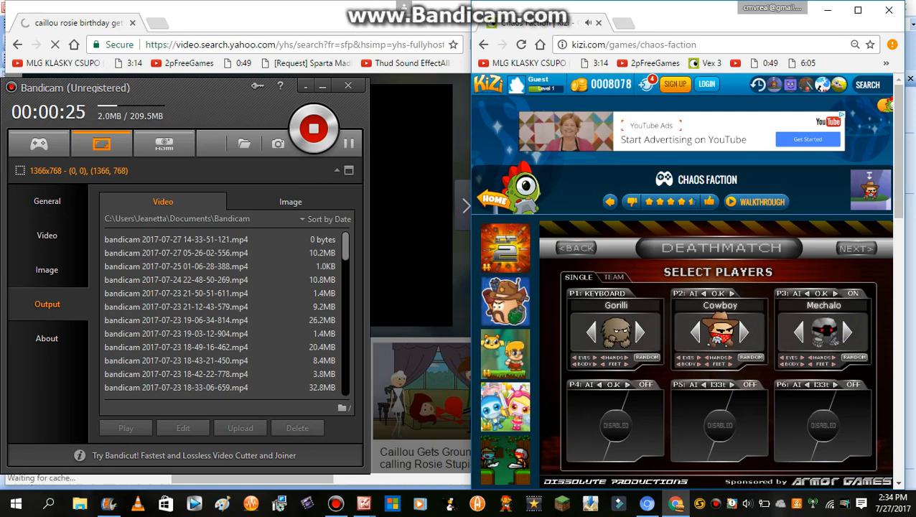
pyautogui.click(850, 329)
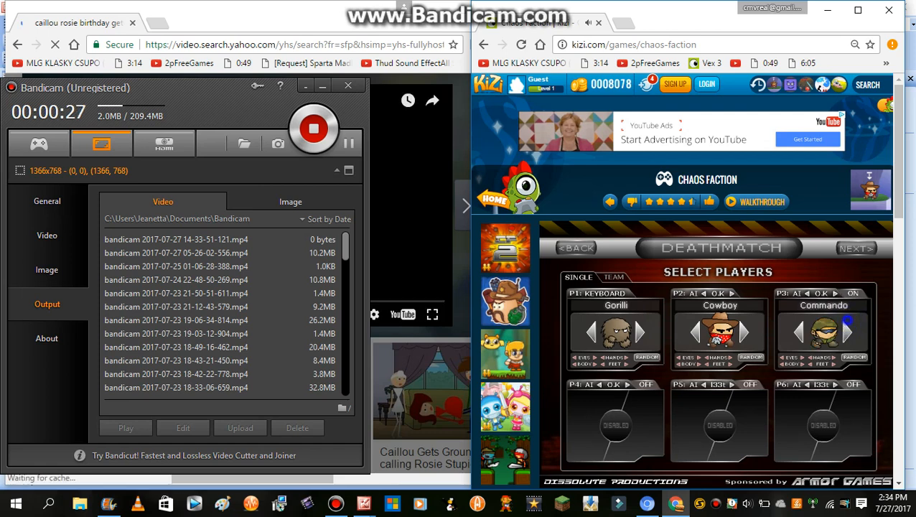
pyautogui.click(856, 328)
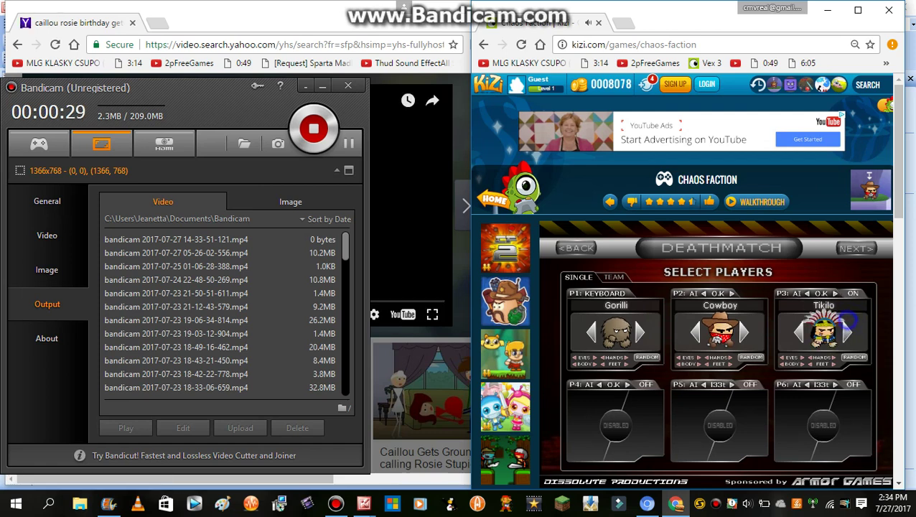
pyautogui.click(855, 330)
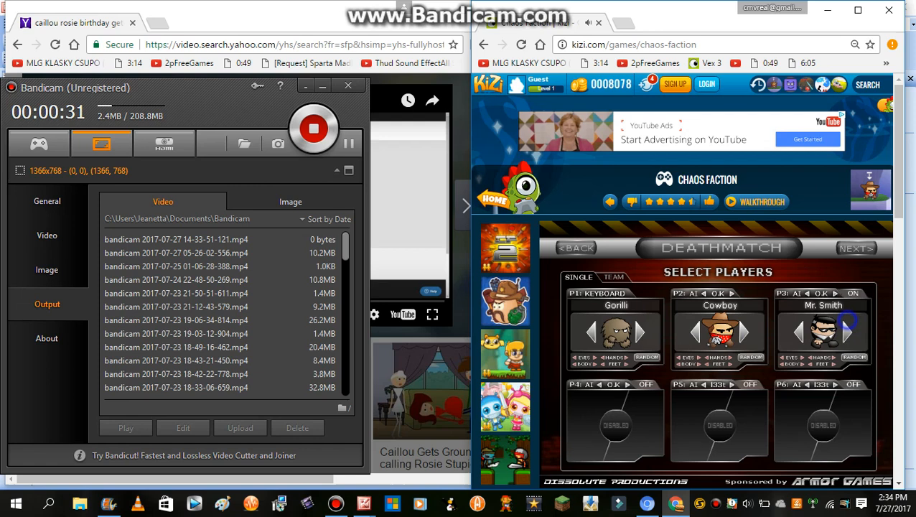
pyautogui.click(850, 332)
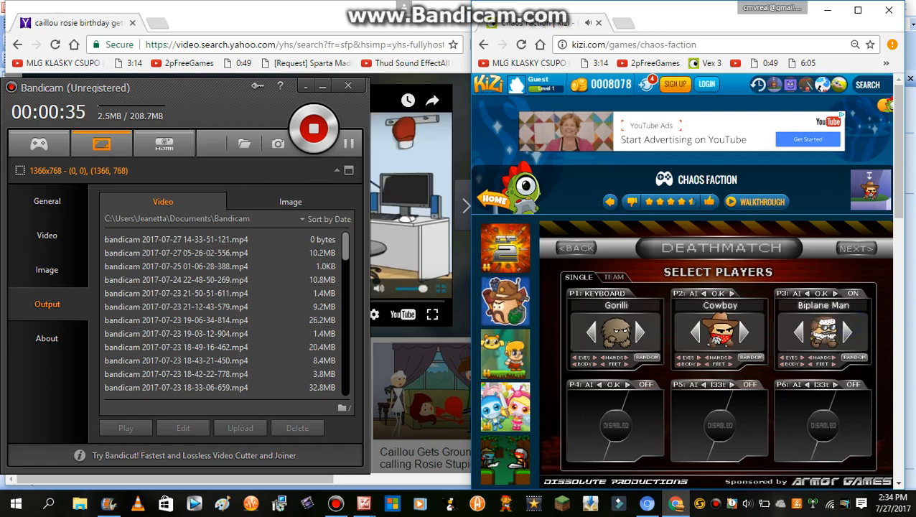
pyautogui.click(852, 330)
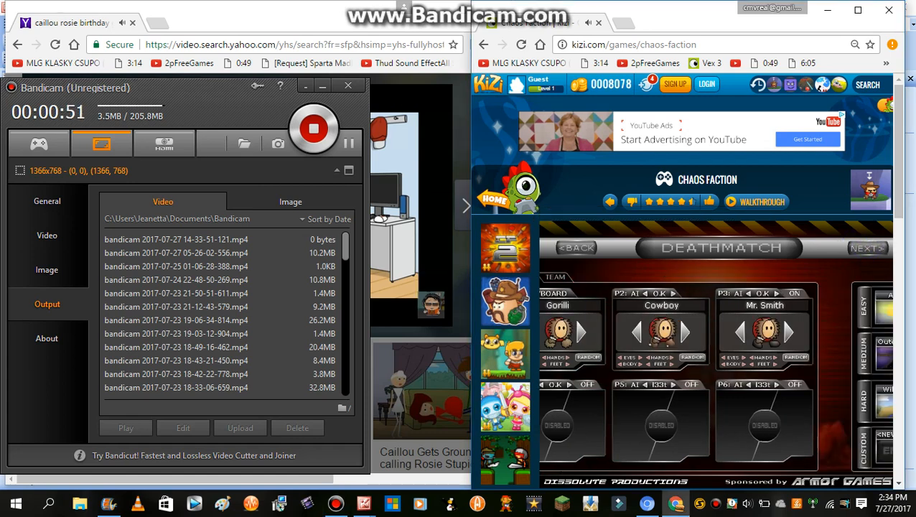
# - Confirm the Gorilli, Cowboy, Mr. Smith lineup and proceed to level selection
pyautogui.click(864, 246)
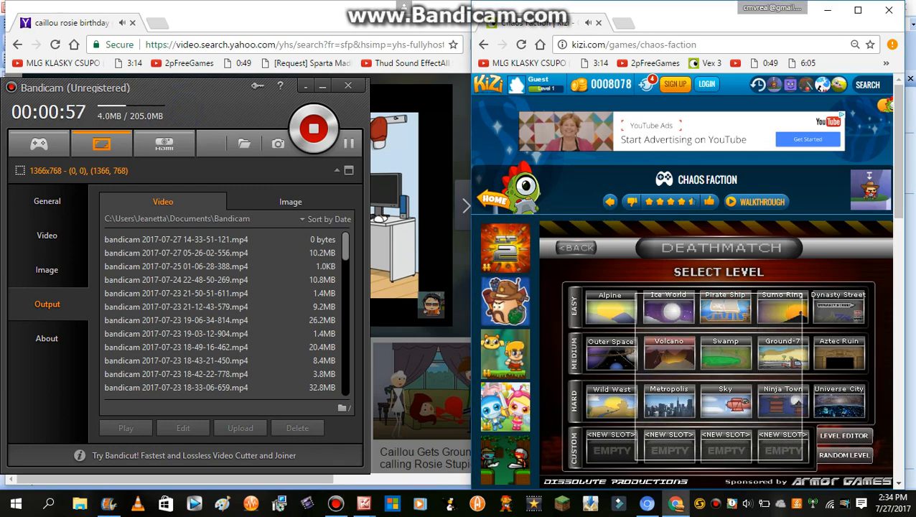
# - Pick the Volcano level and launch the deathmatch
pyautogui.click(668, 354)
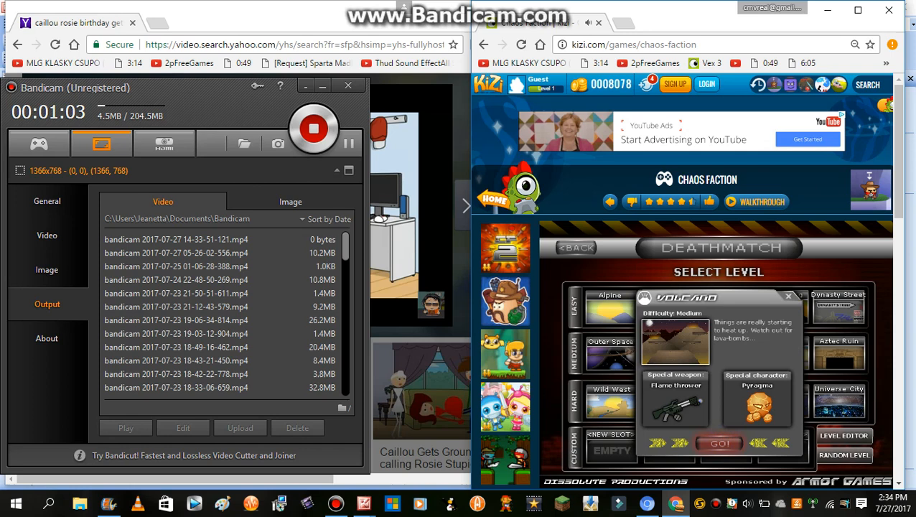
pyautogui.click(717, 443)
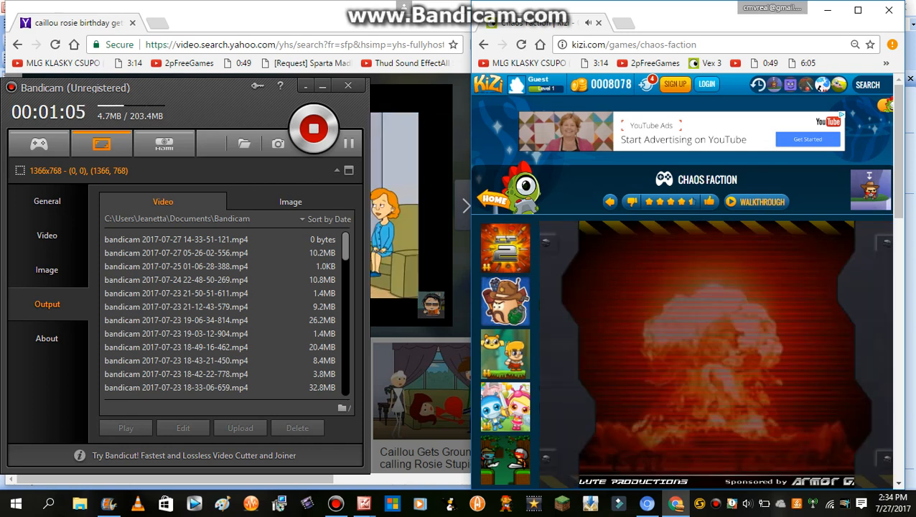